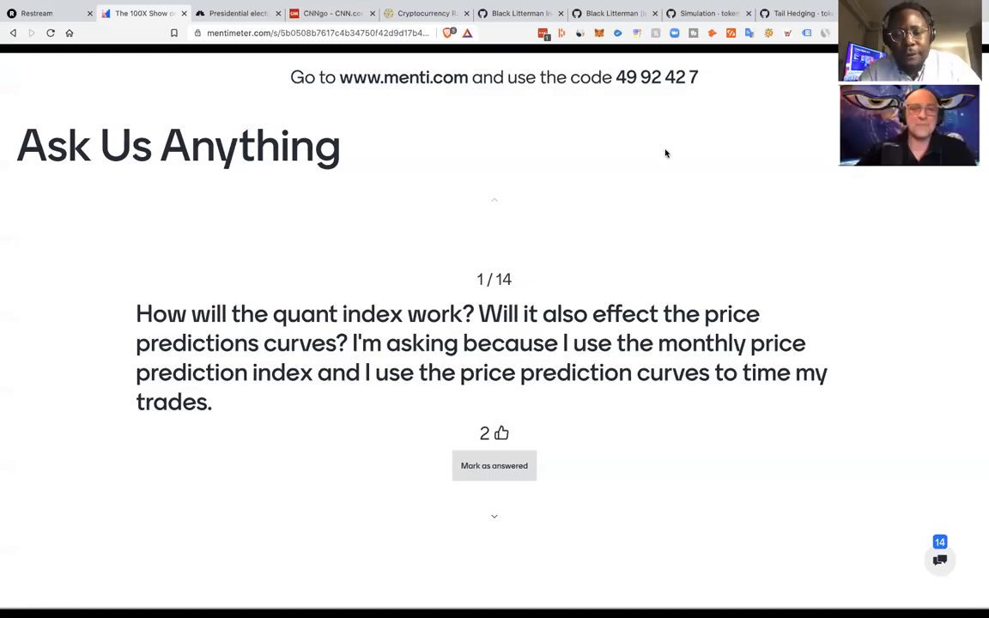
Switch from the audience question to the Token Metrics crypto ratings table under Data.
left_click(494, 465)
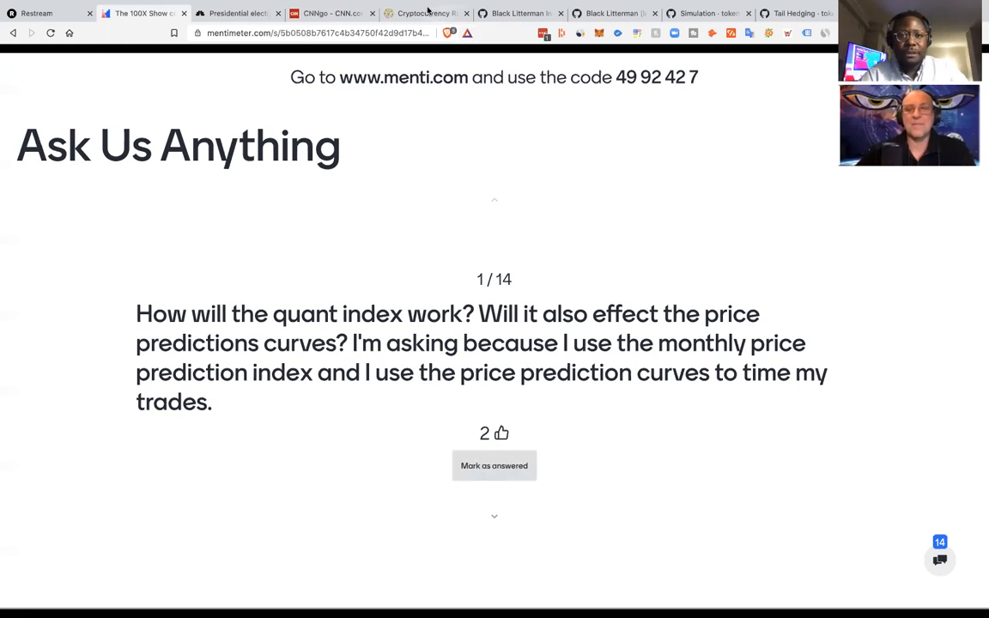
left_click(426, 14)
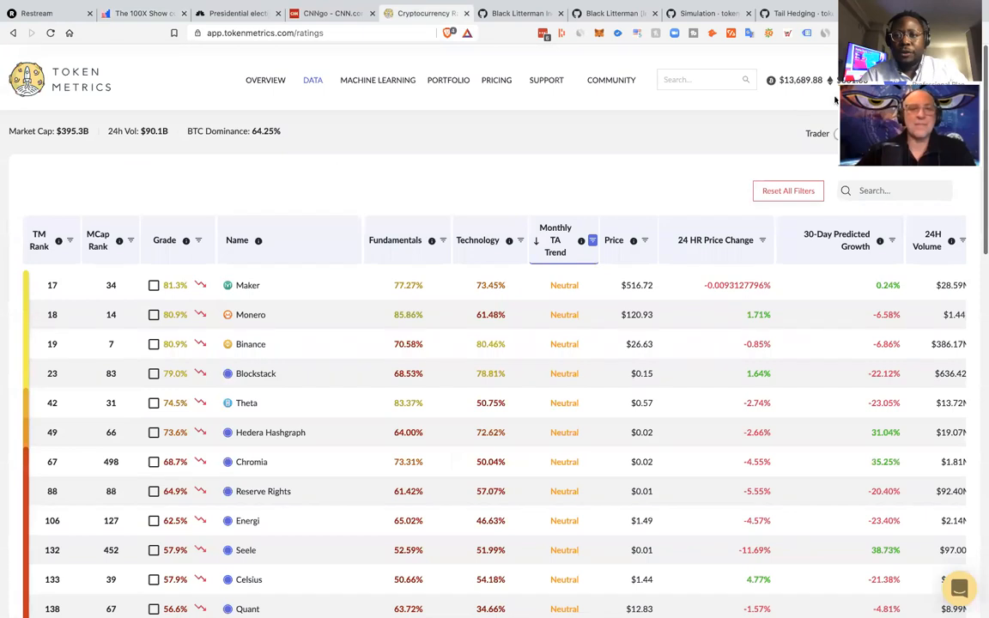
mouse_move(428, 202)
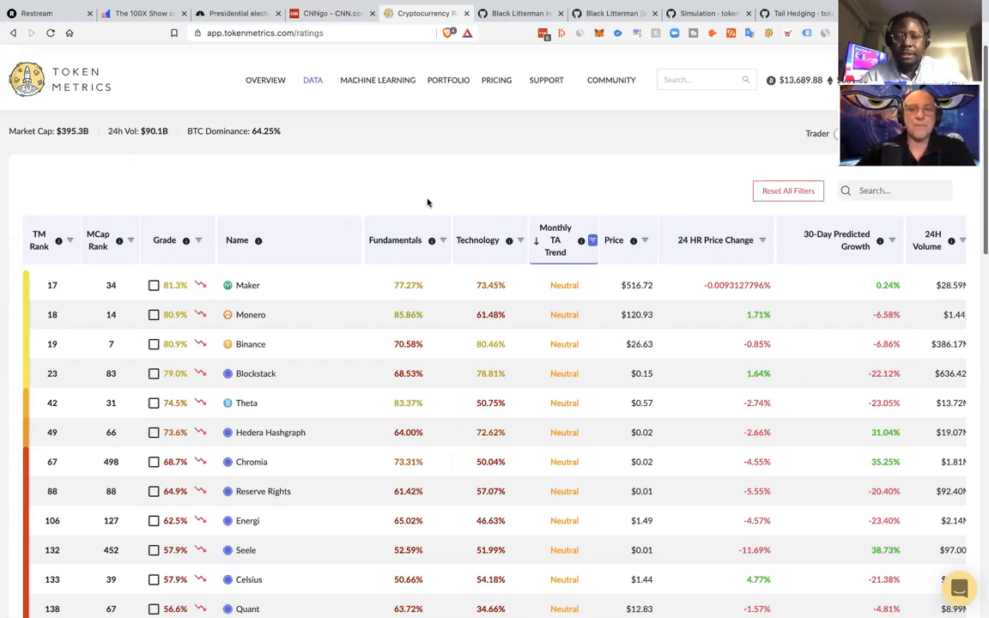
mouse_move(412, 222)
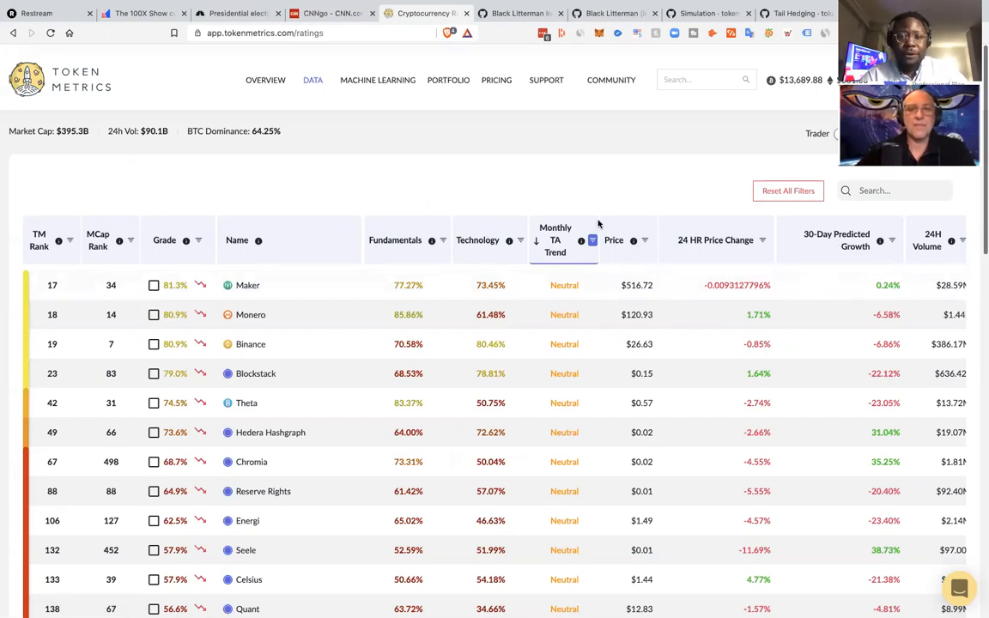
mouse_move(409, 326)
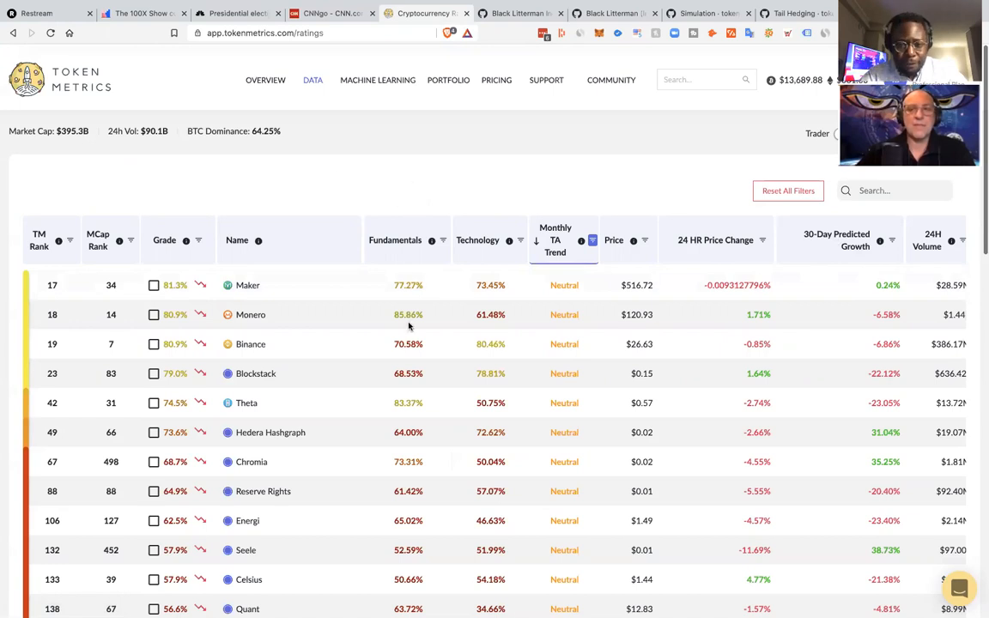
mouse_move(539, 232)
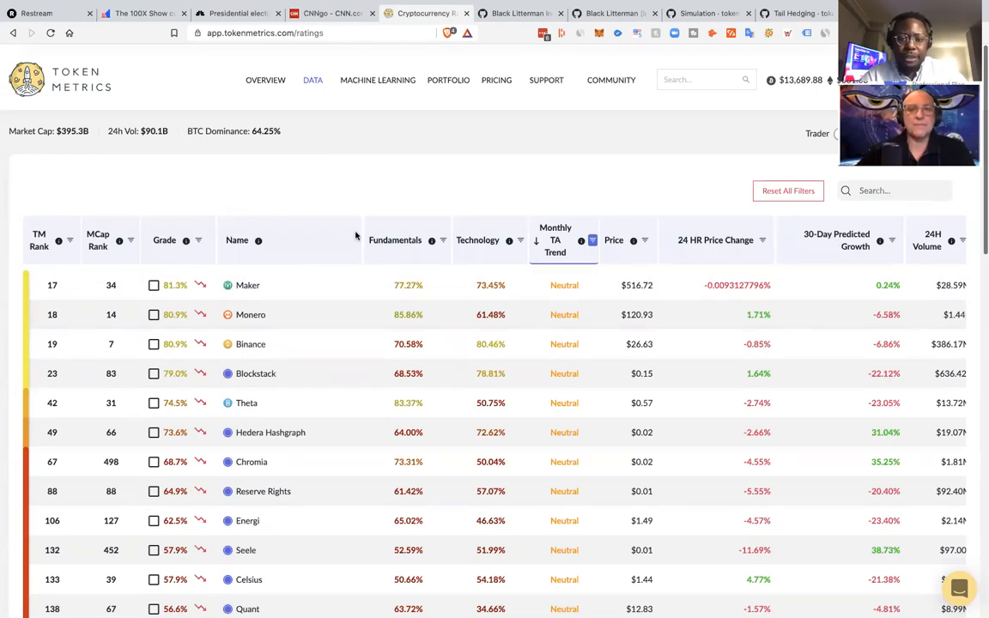
mouse_move(684, 157)
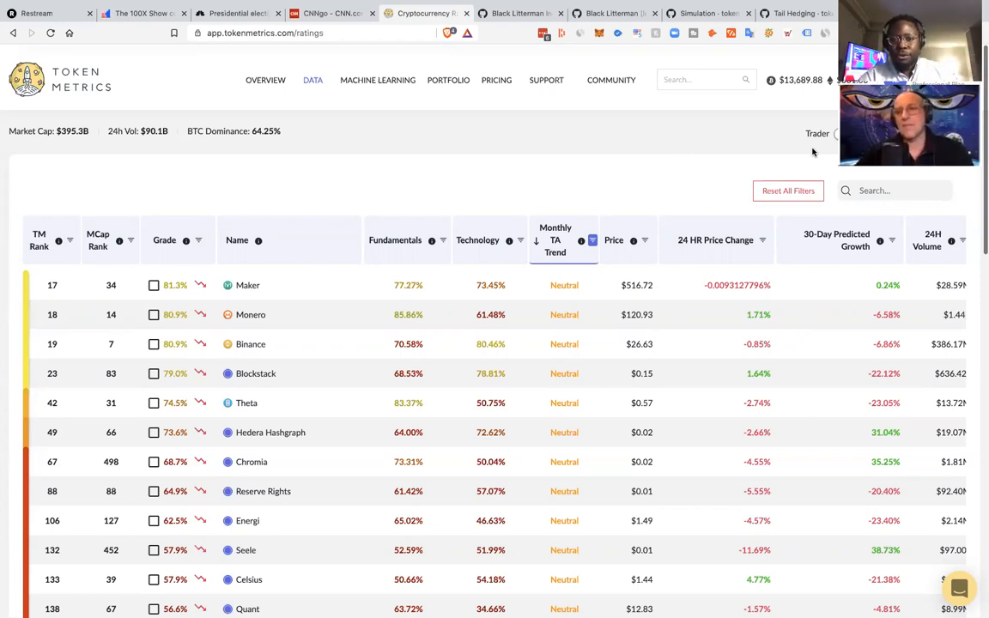
mouse_move(663, 179)
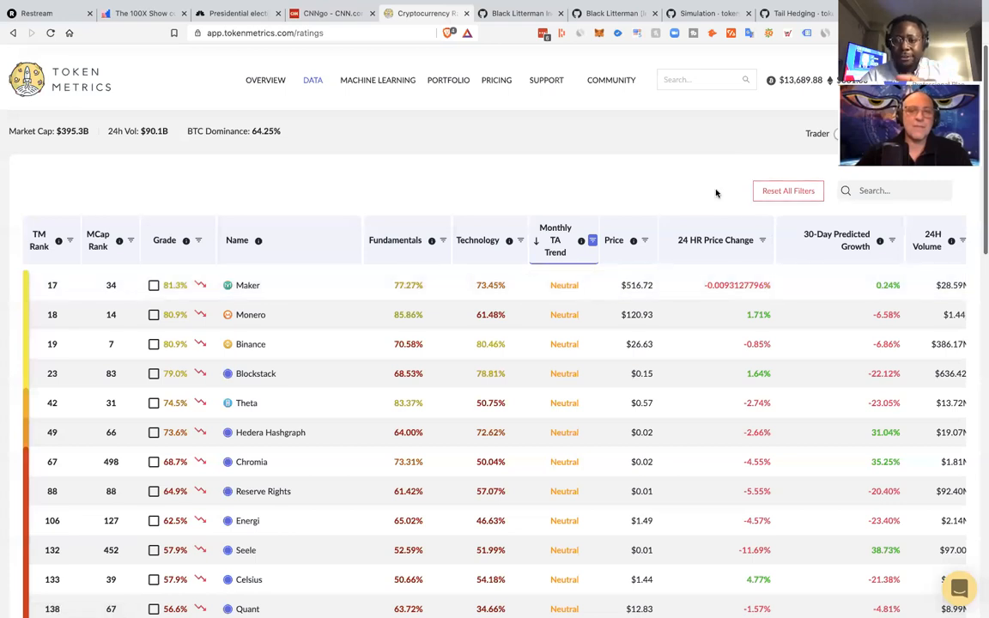
mouse_move(590, 211)
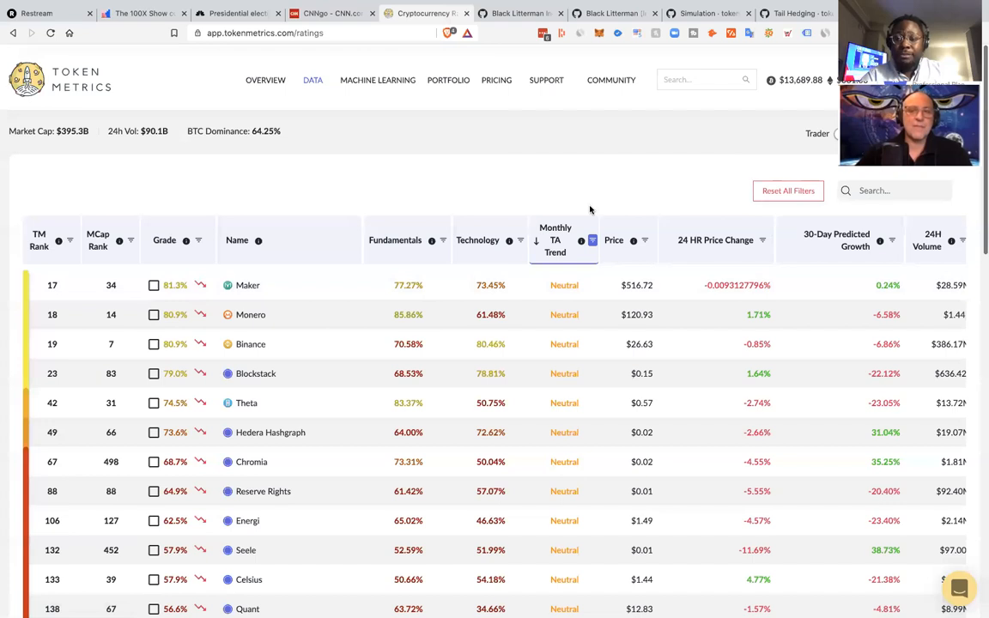
mouse_move(677, 203)
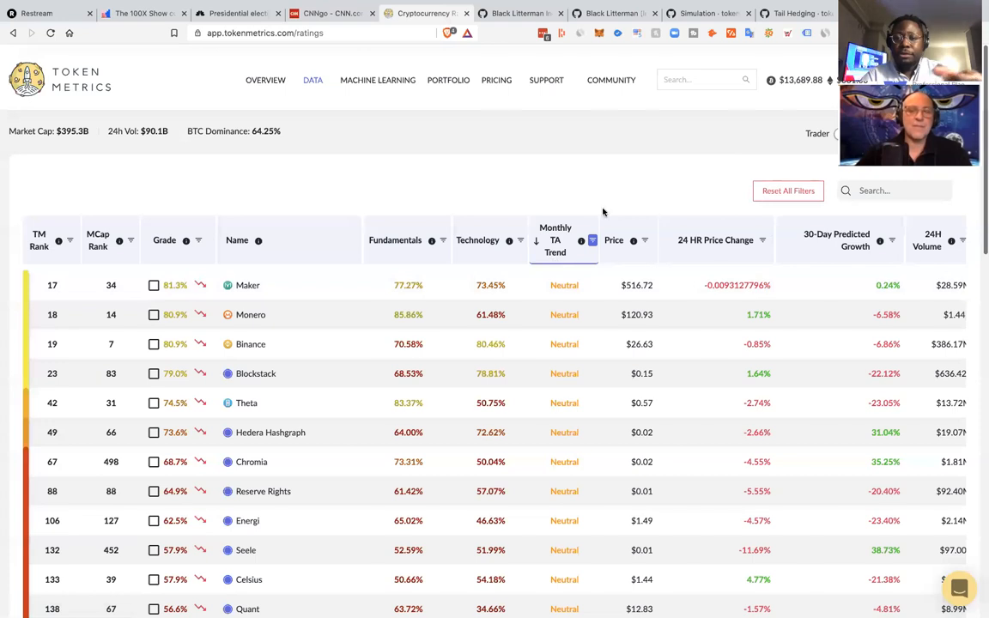
mouse_move(604, 213)
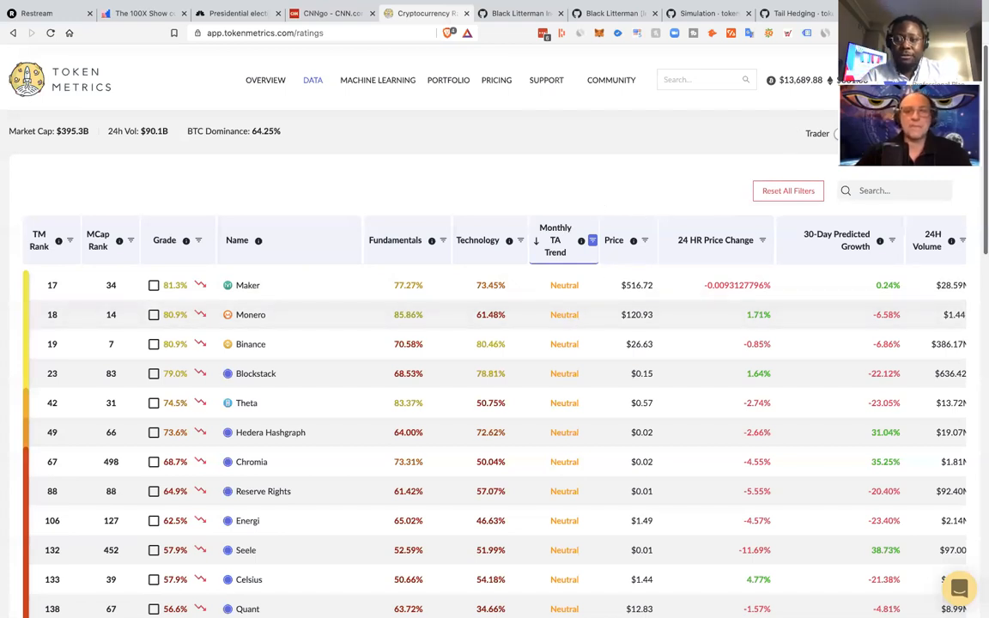
mouse_move(316, 158)
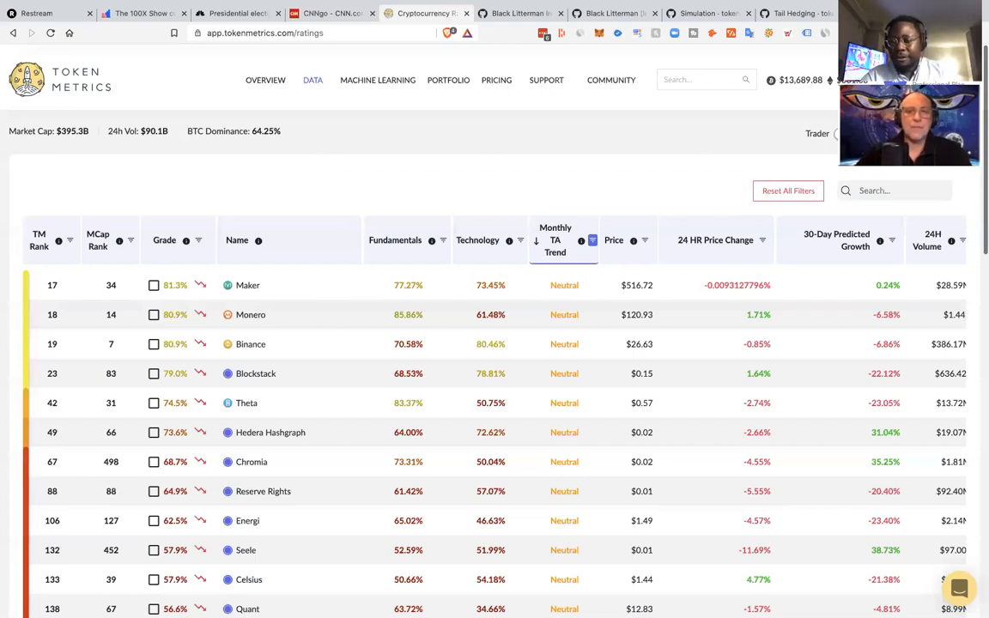
mouse_move(787, 144)
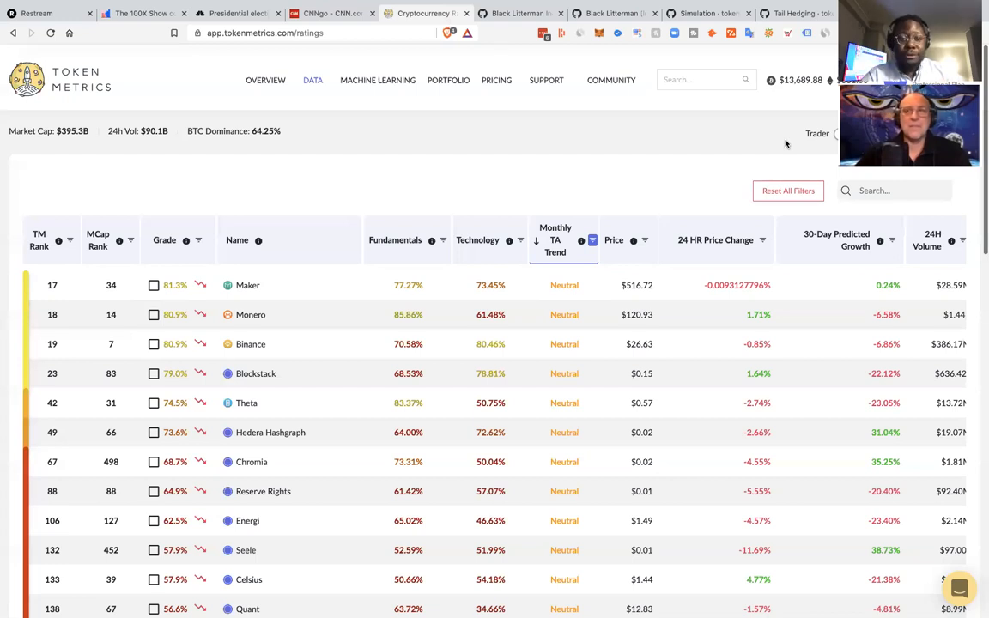
mouse_move(502, 207)
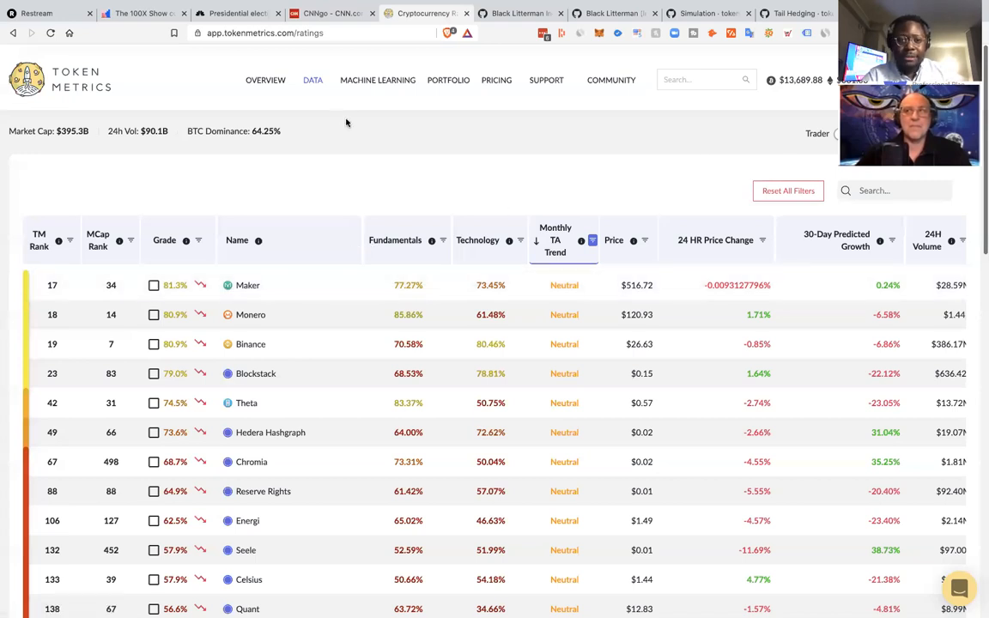
mouse_move(481, 127)
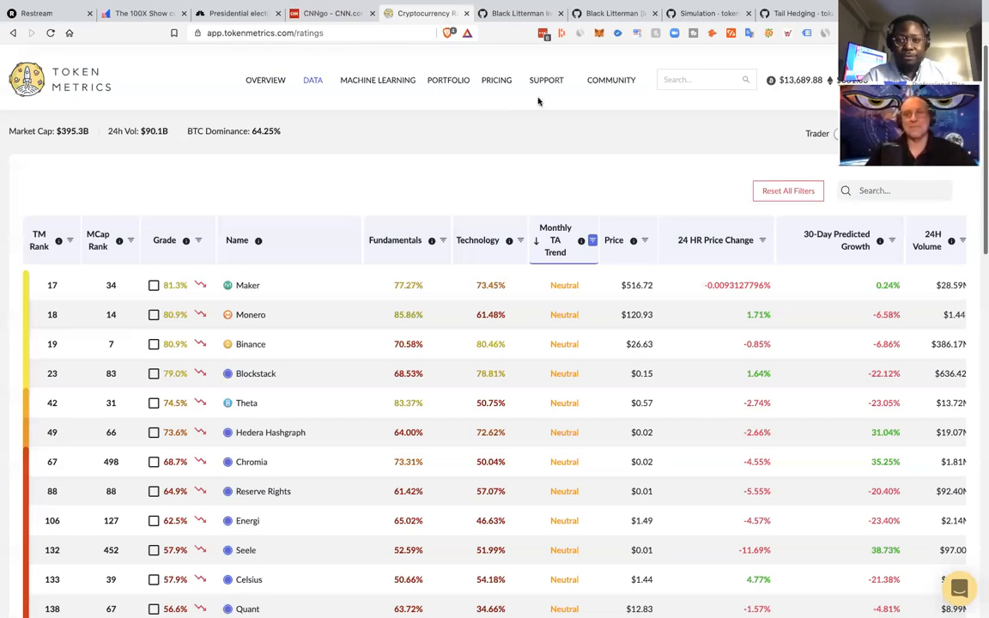
mouse_move(660, 144)
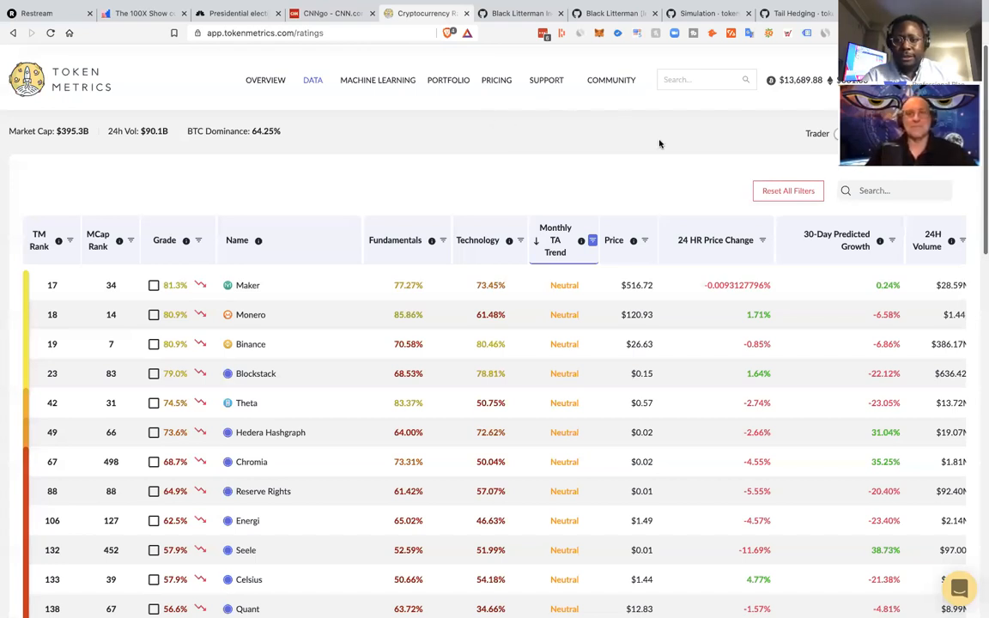